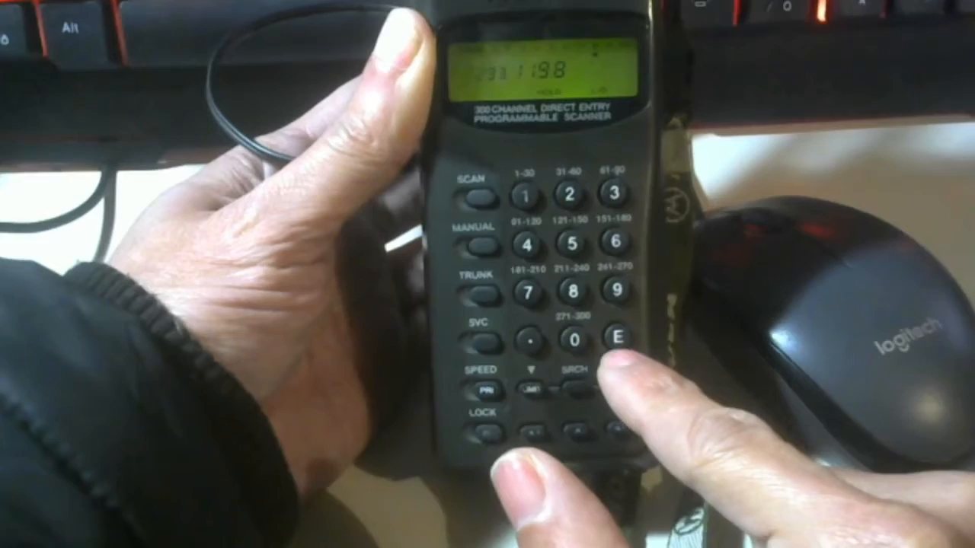
pyautogui.click(615, 338)
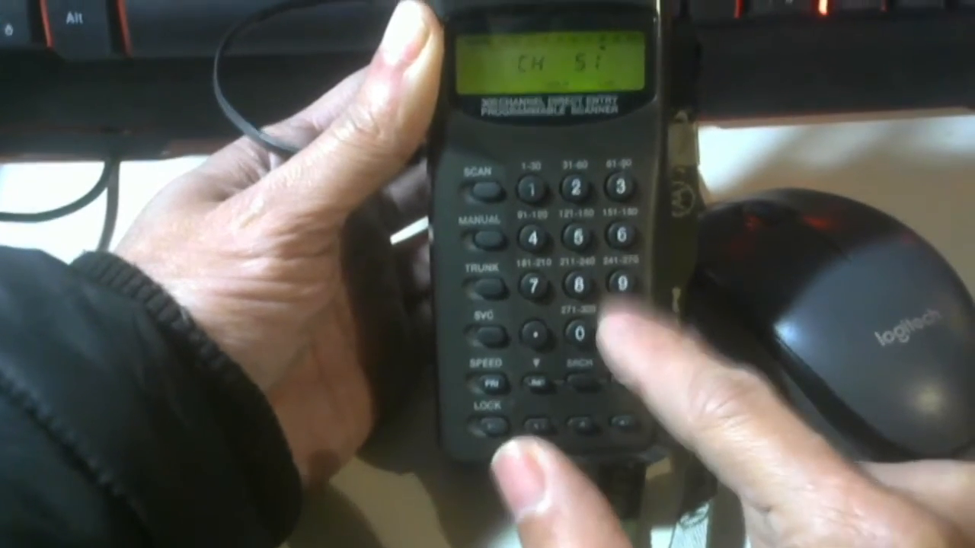